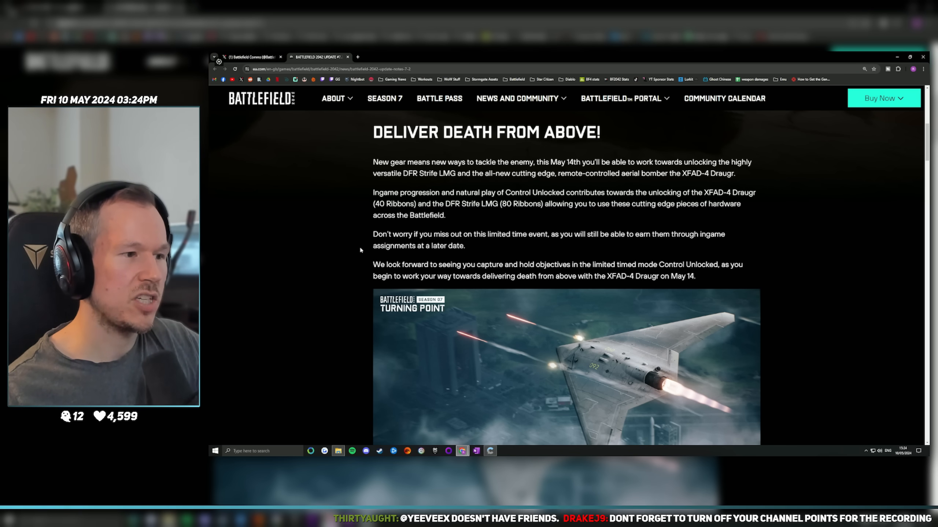
Step: Read down through the attack helicopter nerfs to the APS Shootdown Sentinel changes
scroll(down, 3)
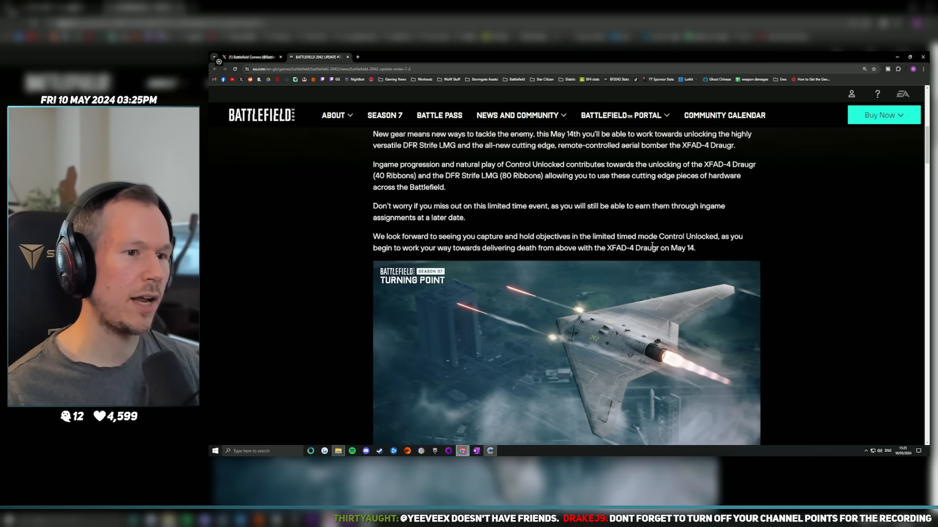
double_click(688, 236)
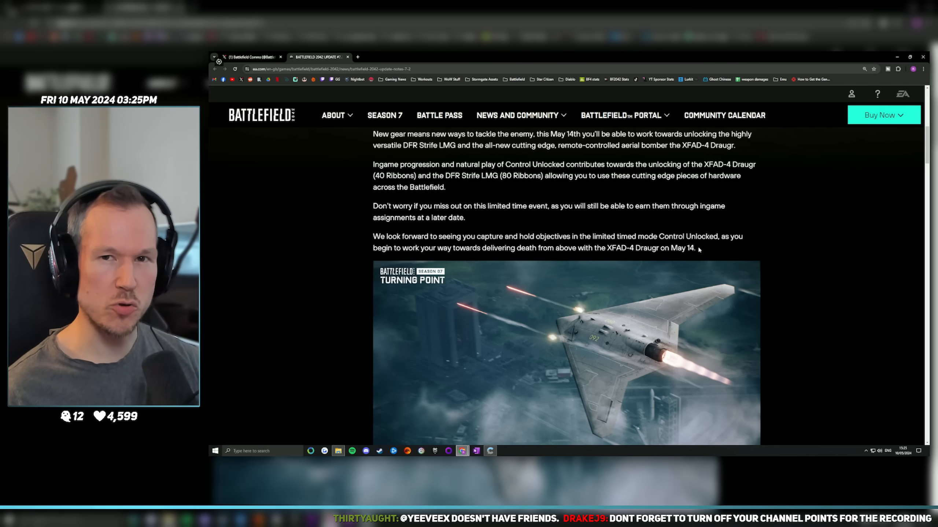
scroll(down, 3)
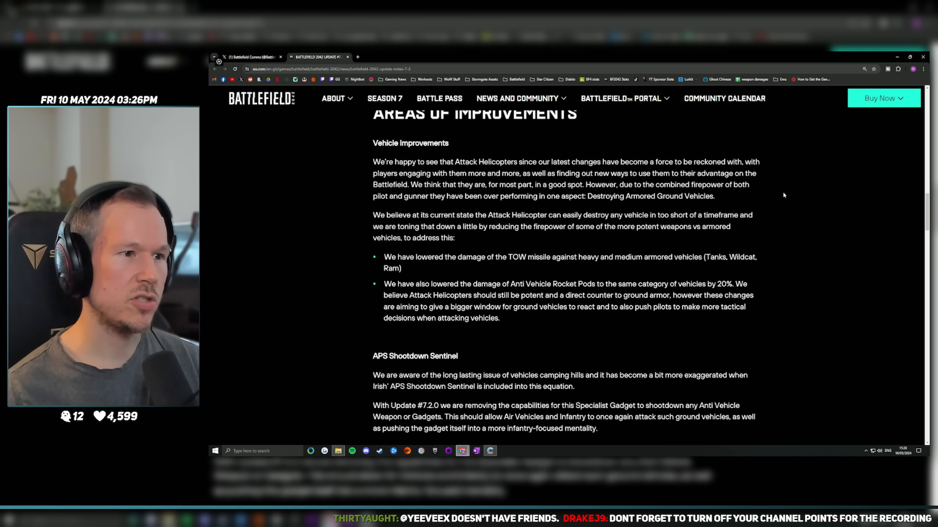
mouse_move(794, 195)
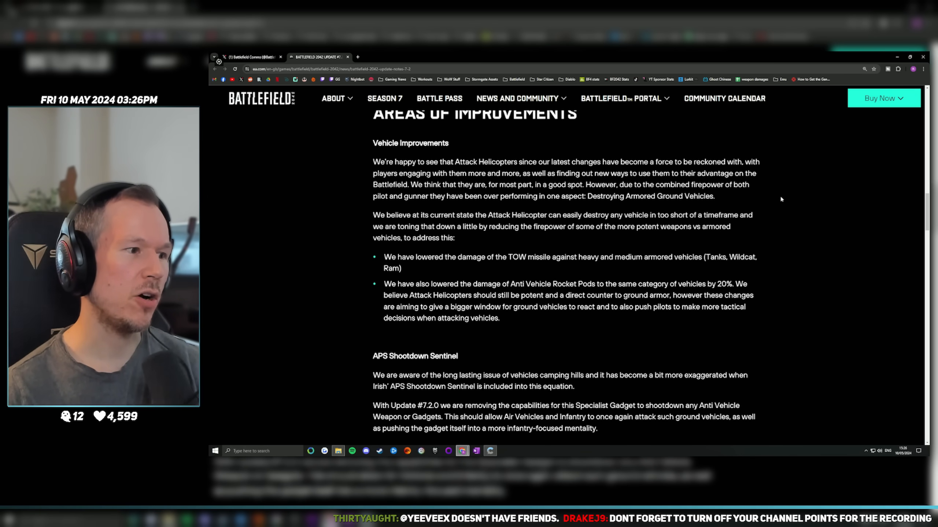
scroll(down, 3)
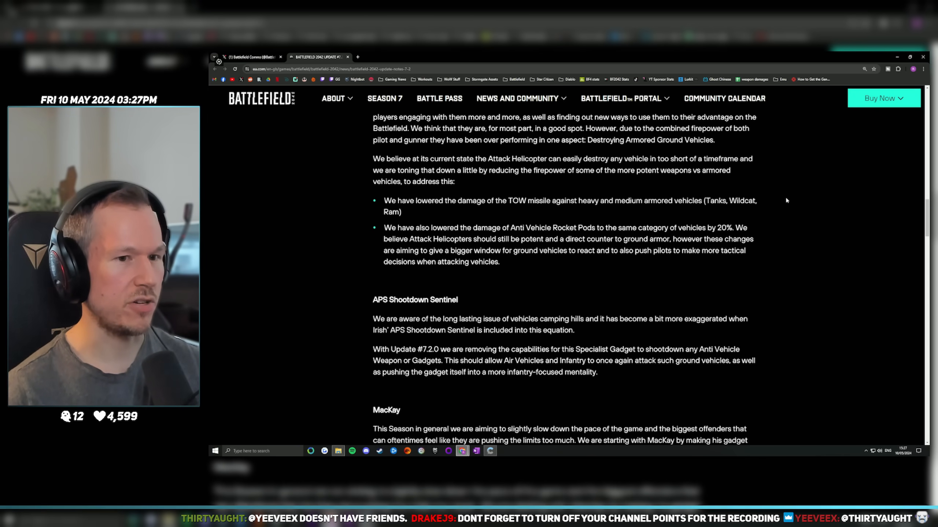
scroll(down, 3)
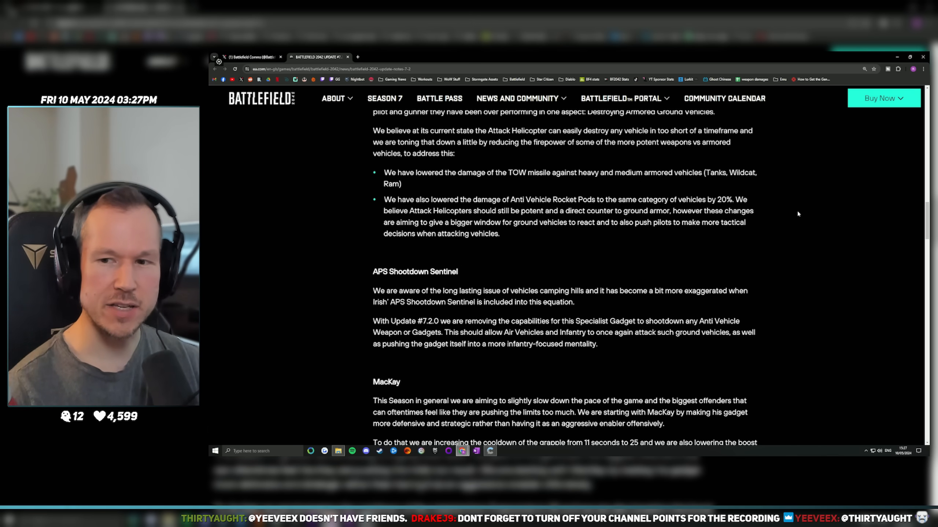
Step: Scroll to MacKay's changes: grapple cooldown 11 to 25 seconds, Nimble reduced
scroll(down, 3)
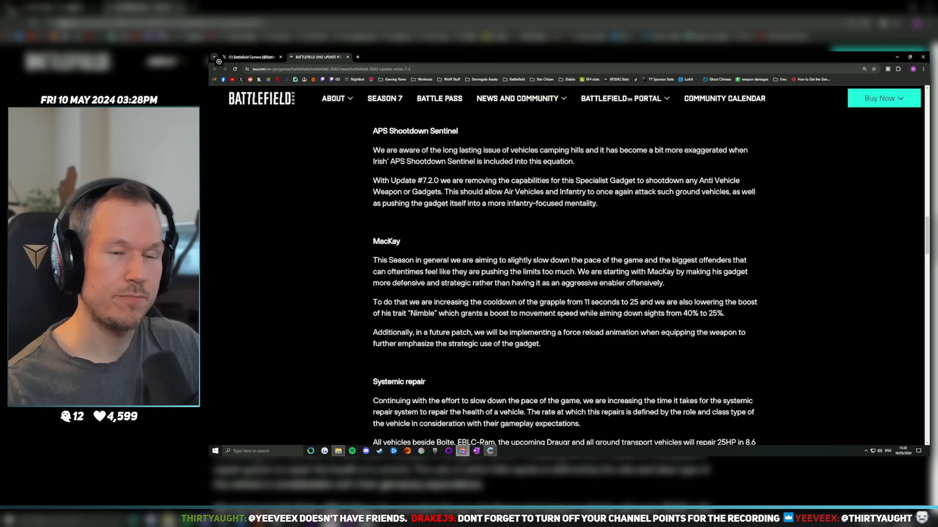
Step: Scroll through Systemic repair (25HP over 8.6 seconds) to the Changelog heading
scroll(down, 3)
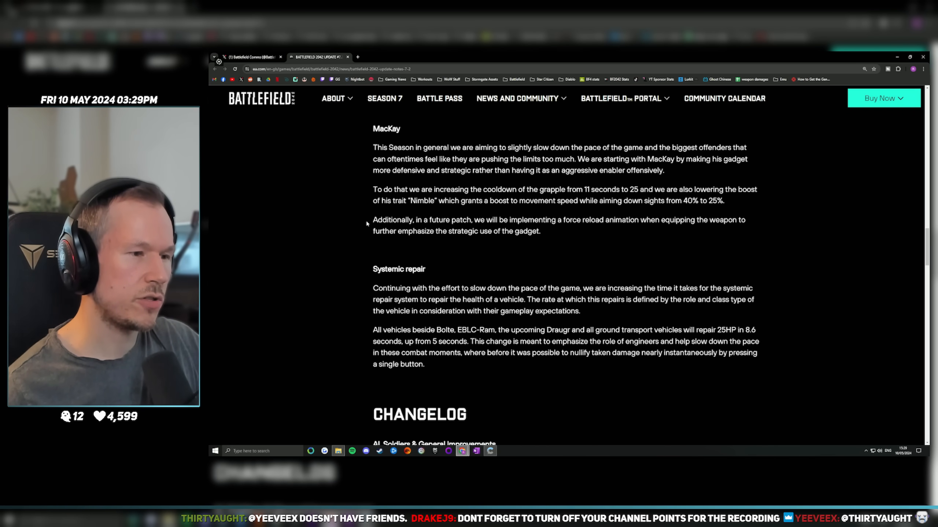
Step: Scroll to the AI, Soldiers & General Improvements list, starting with Anti-Tank Mine rebalancing
scroll(down, 3)
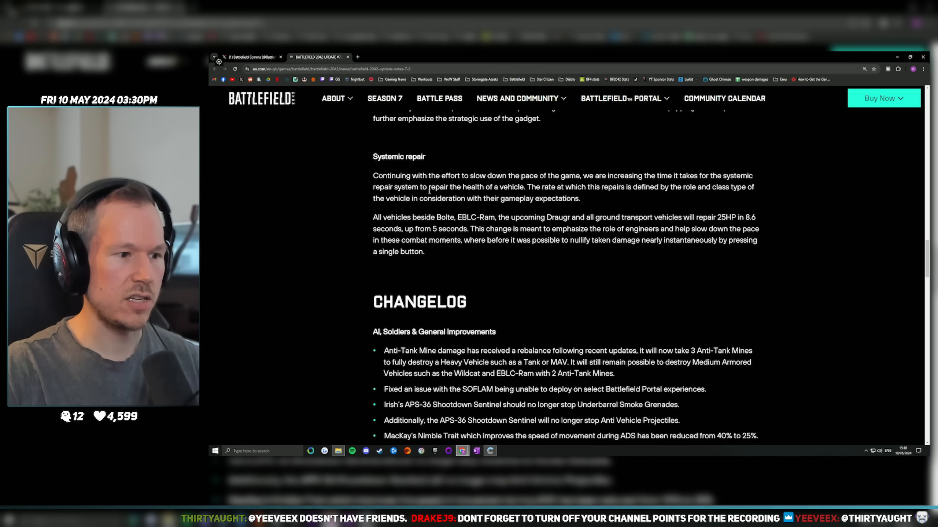
Step: Read past the general improvements list to the Weapon Balancing section
scroll(down, 3)
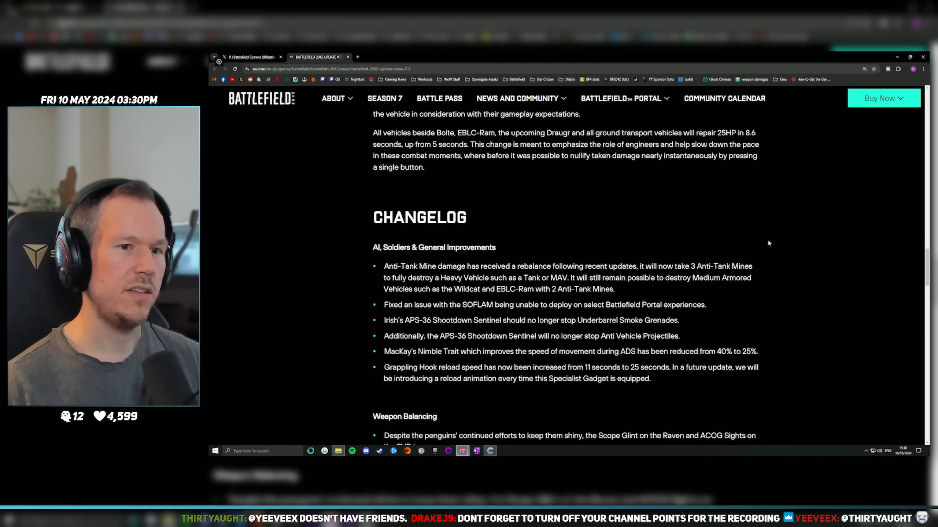
scroll(up, 3)
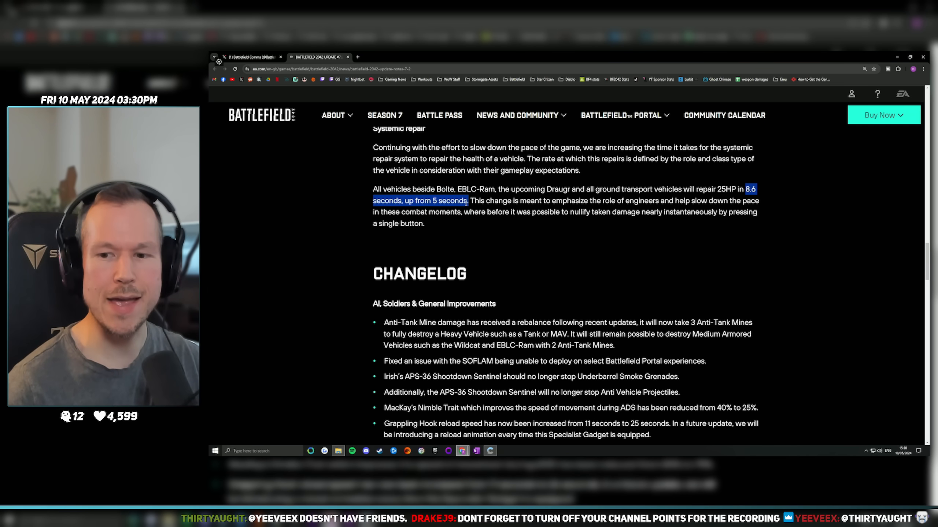
scroll(down, 3)
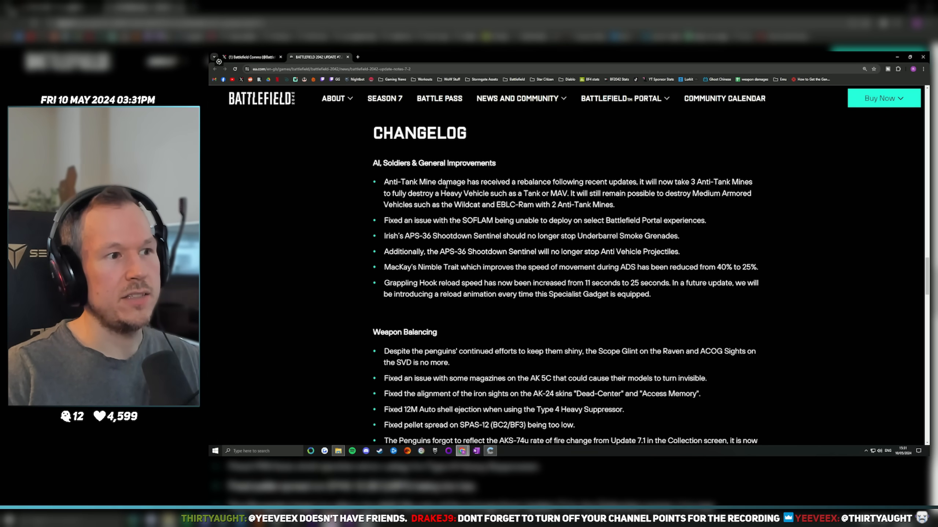
mouse_move(561, 185)
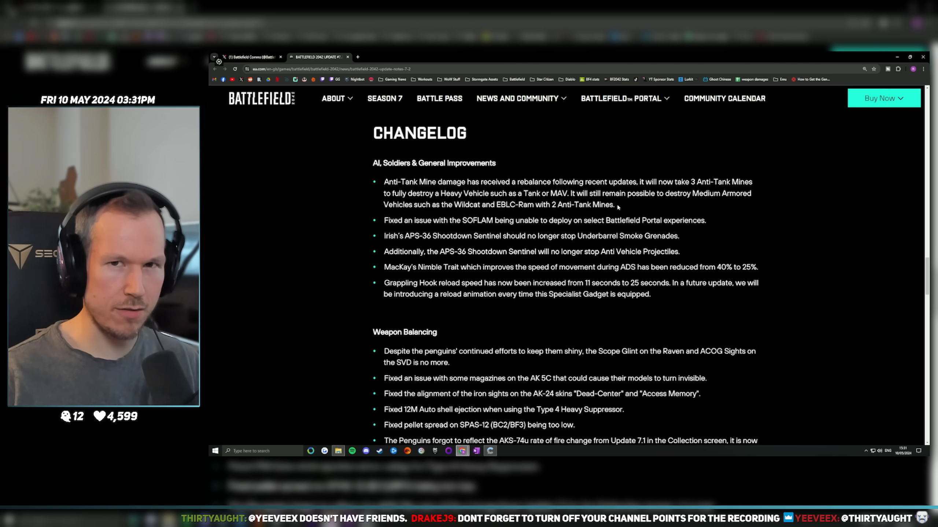
Step: Highlight the VHX-D3 High Power ammo damage change, then read on to Visual Weapon Recoil Improvements
scroll(down, 3)
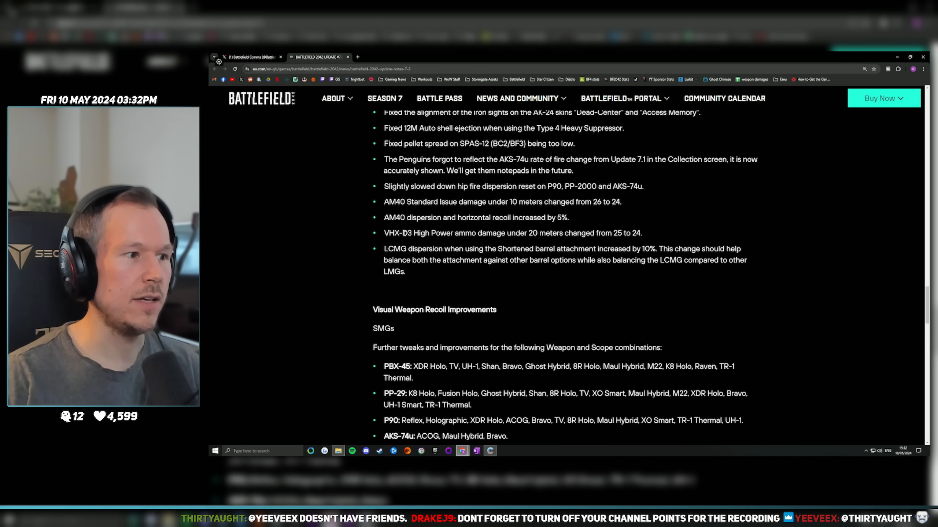
double_click(399, 233)
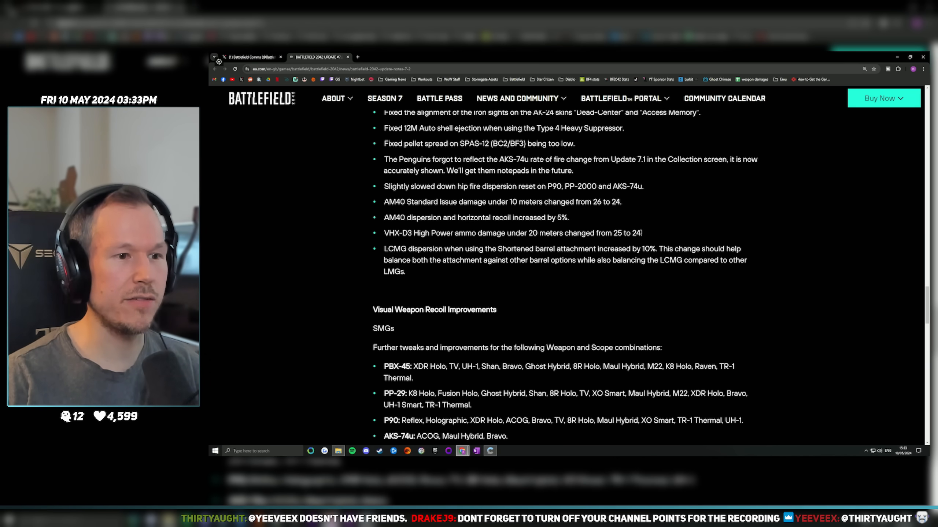
triple_click(511, 233)
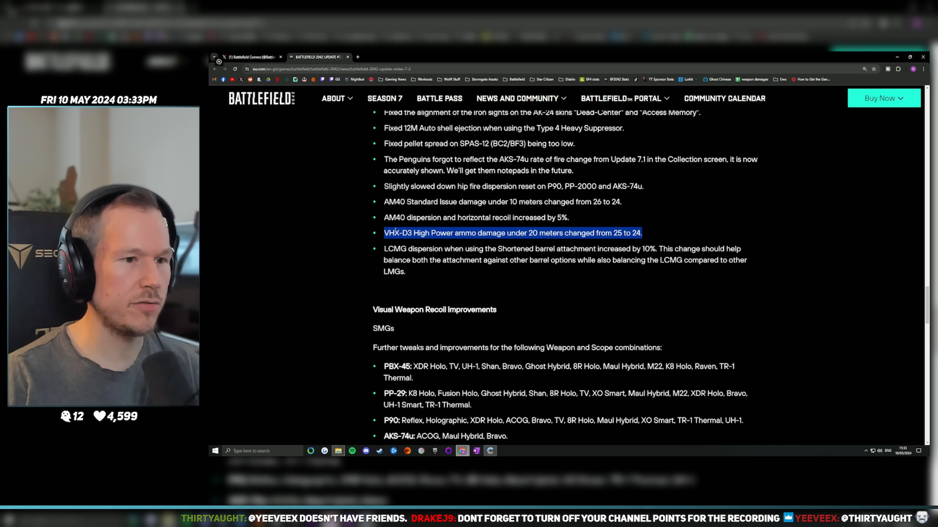
scroll(down, 3)
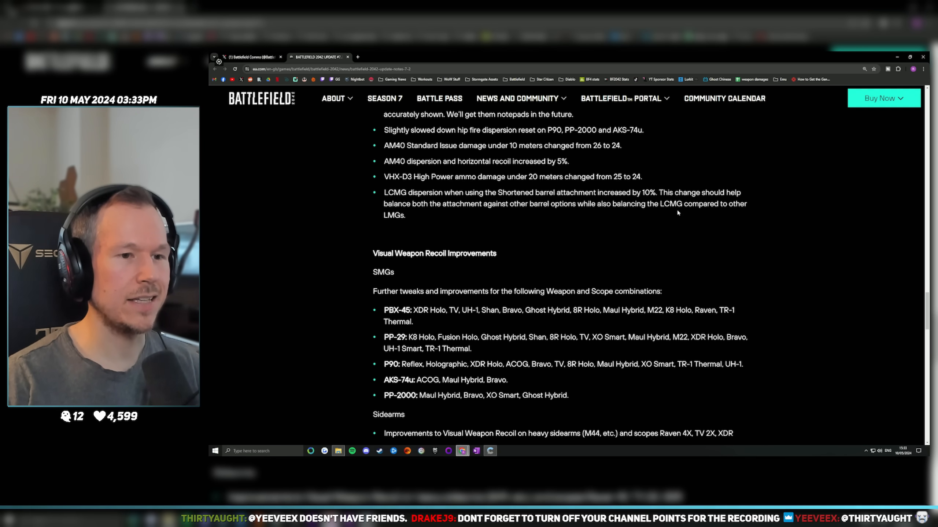
Step: Read the recoil notes for sidearms, bolt-action, assault rifles and LMGs, reaching Vehicles
scroll(down, 3)
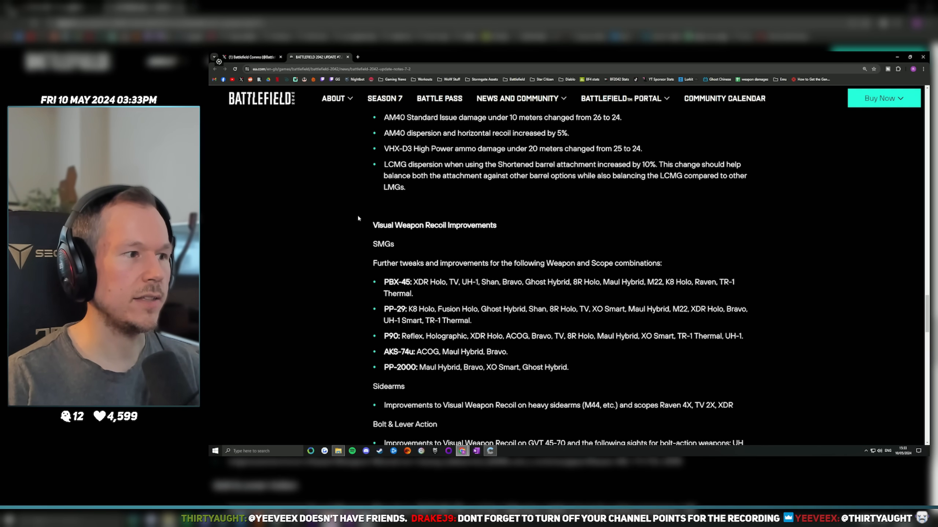
scroll(down, 3)
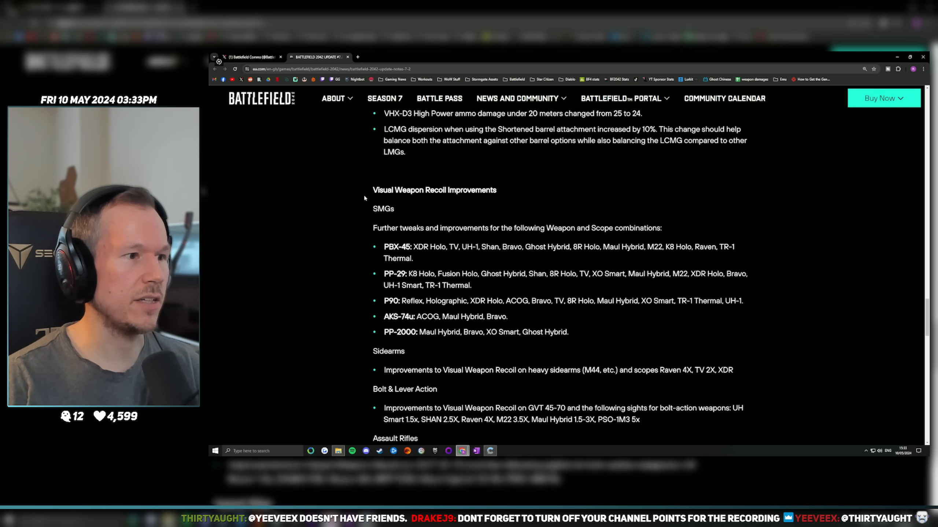
scroll(down, 3)
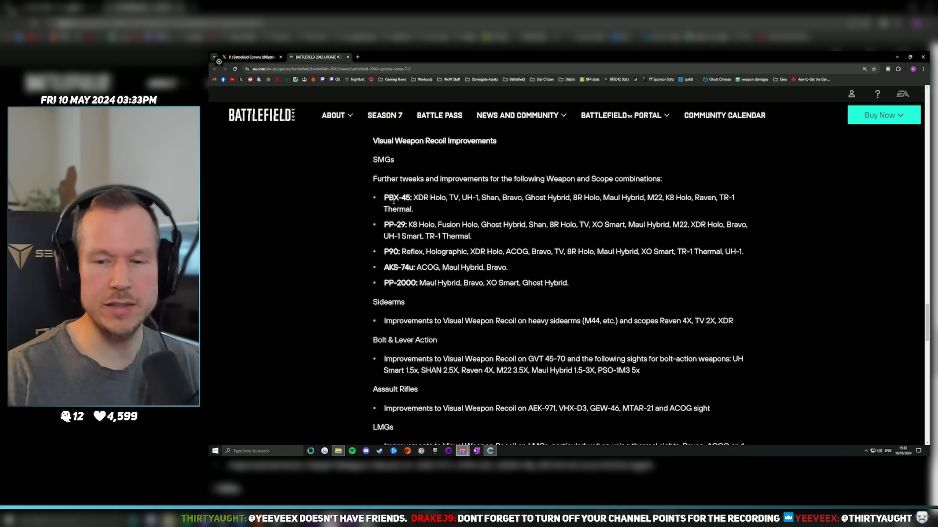
scroll(down, 3)
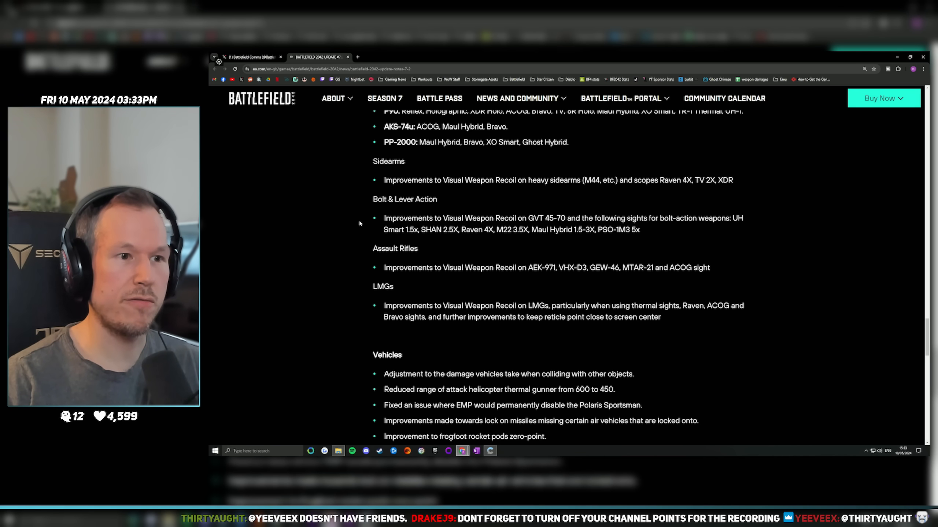
mouse_move(456, 194)
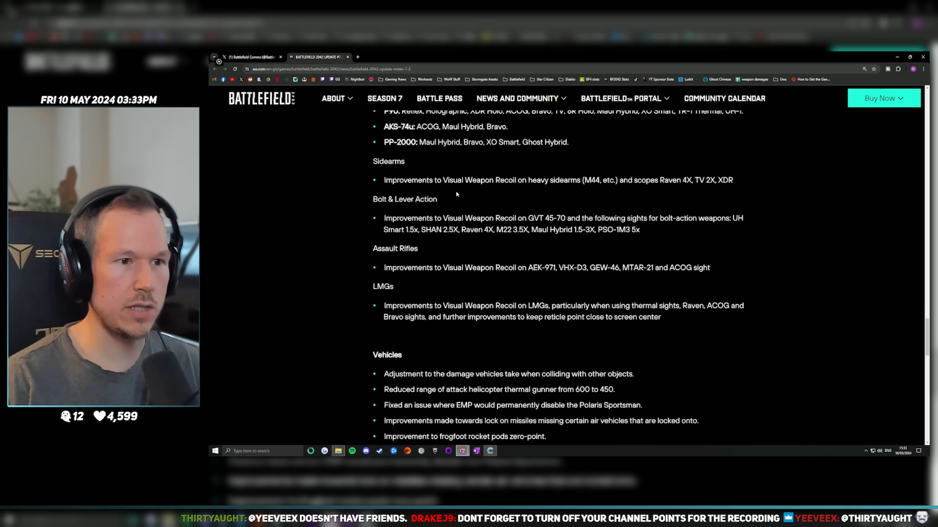
Step: Mark and unmark the thermal gunner range note, then read through Systemic Repair Changes
scroll(down, 3)
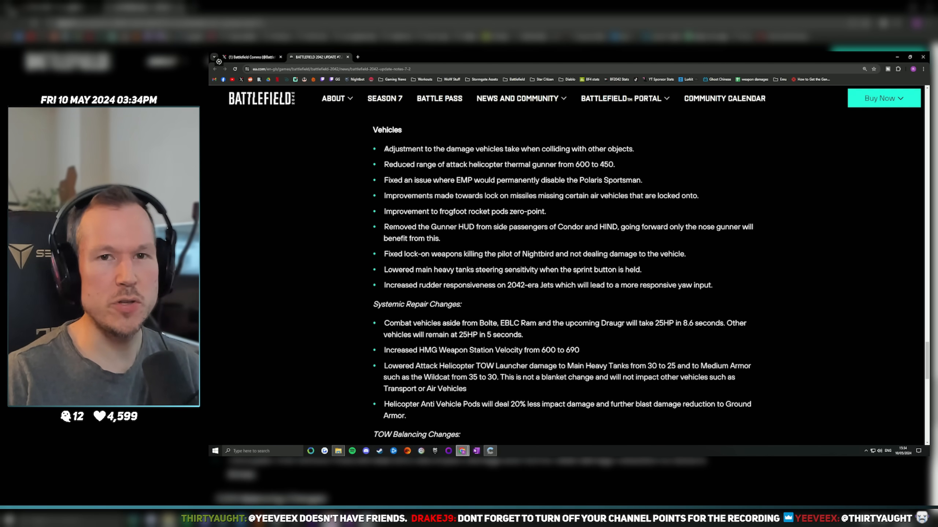
double_click(403, 149)
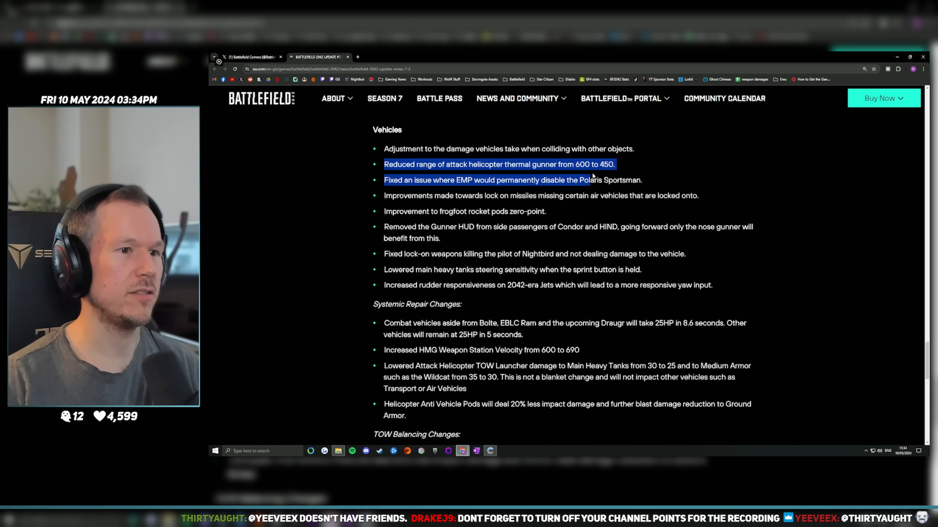
click(460, 165)
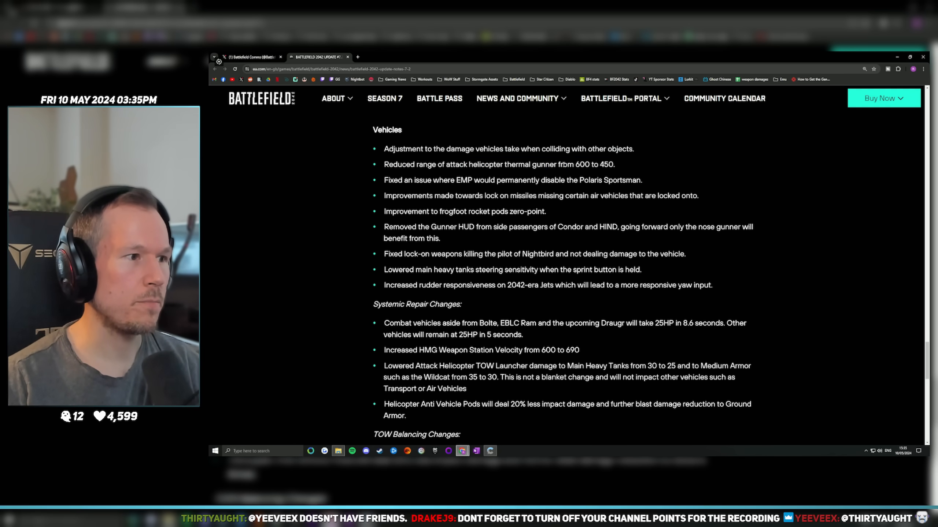
scroll(down, 3)
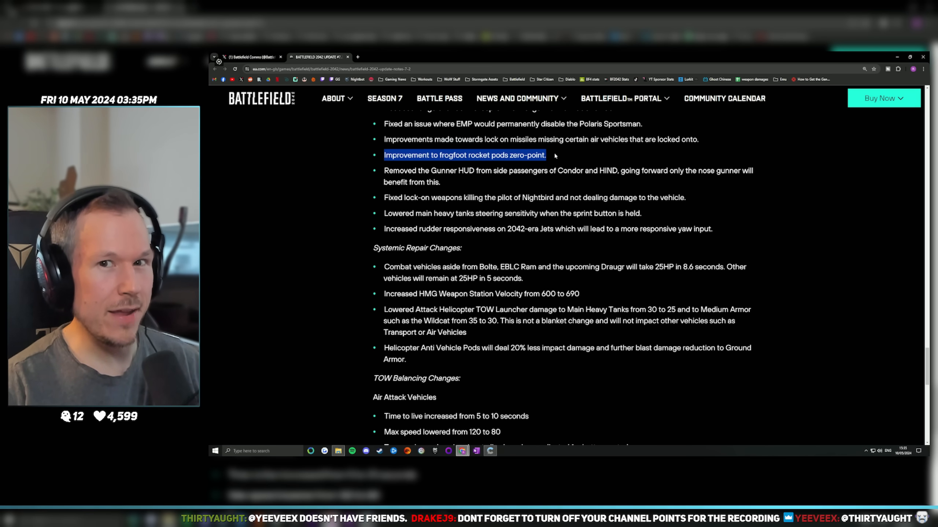
mouse_move(550, 155)
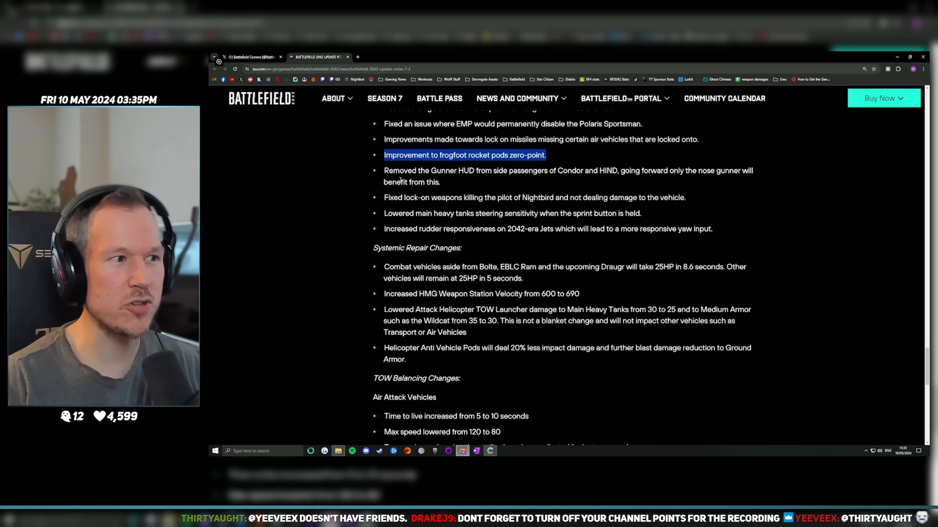
Step: Read the Air Attack Vehicles TOW balancing down to the Ground Vehicles changes
scroll(down, 3)
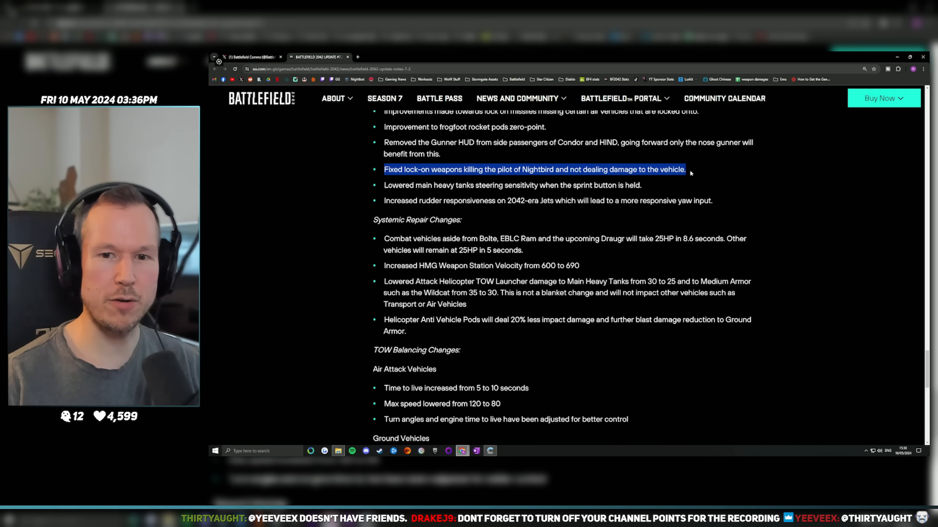
scroll(down, 3)
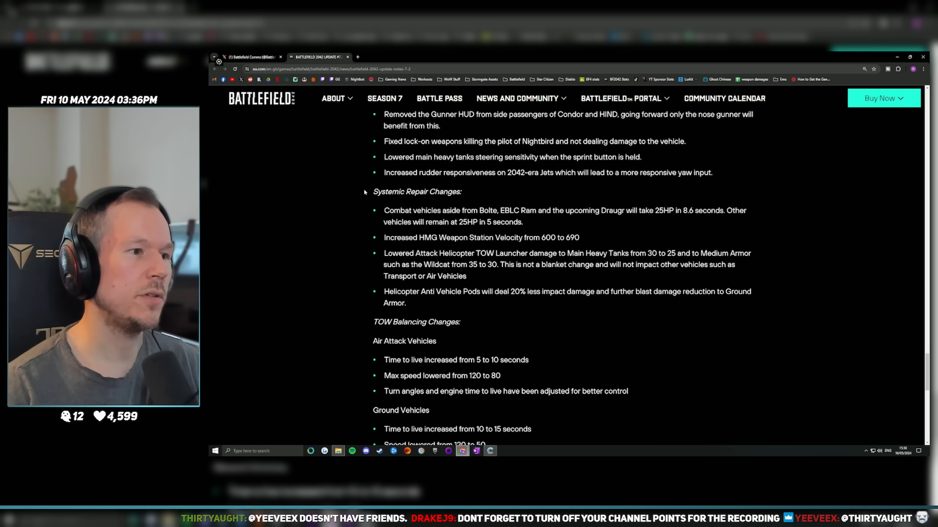
Step: Scroll to the closing disclaimer, marking and clearing the TOW Launcher damage note
scroll(down, 3)
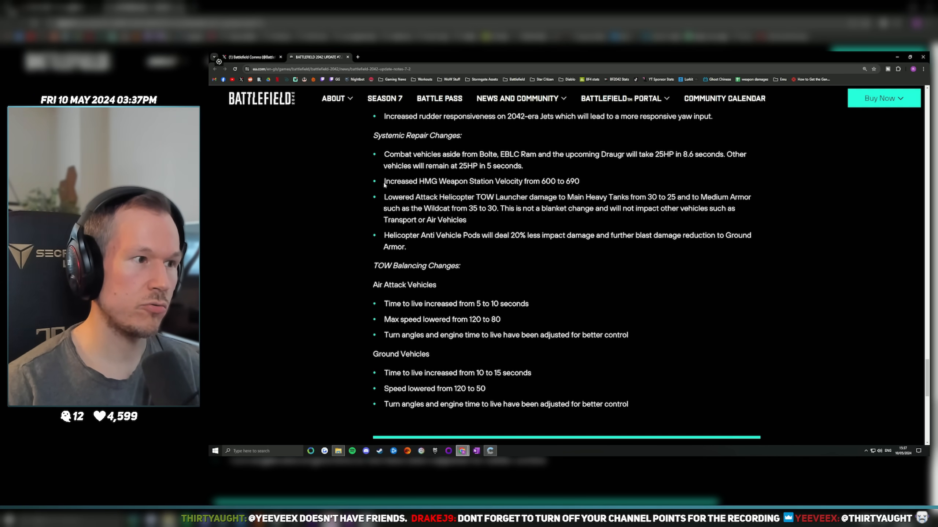
scroll(down, 3)
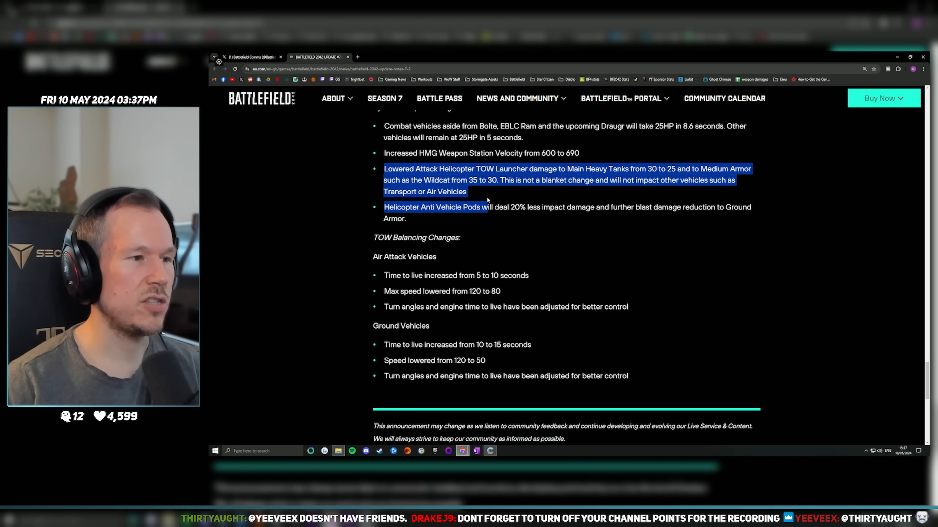
click(562, 195)
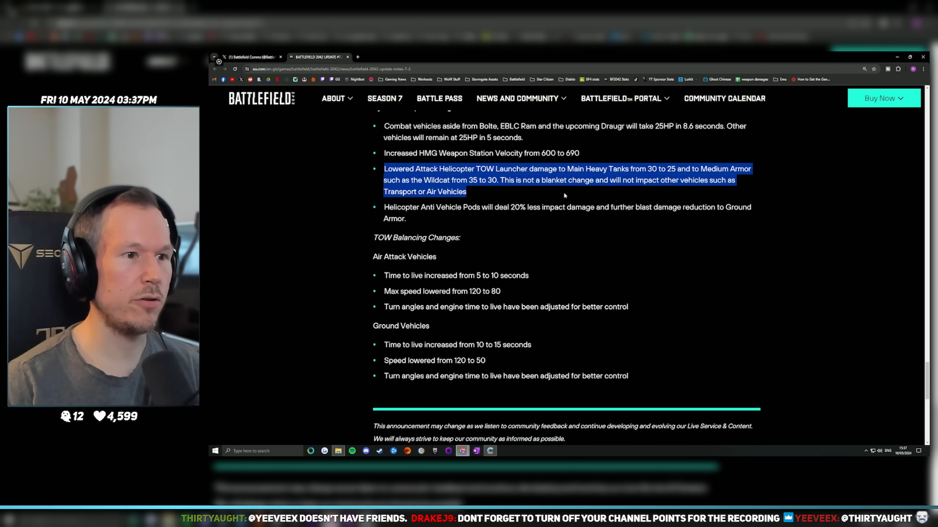
click(562, 195)
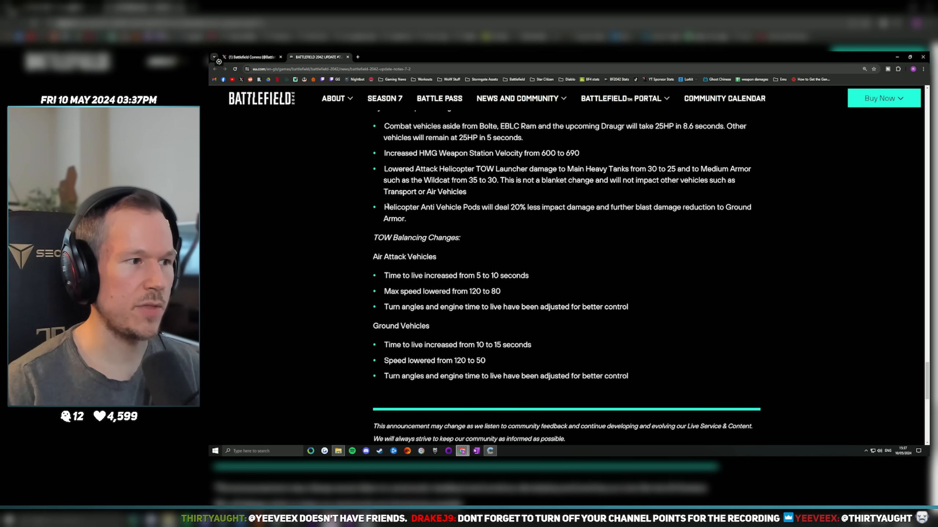
scroll(down, 3)
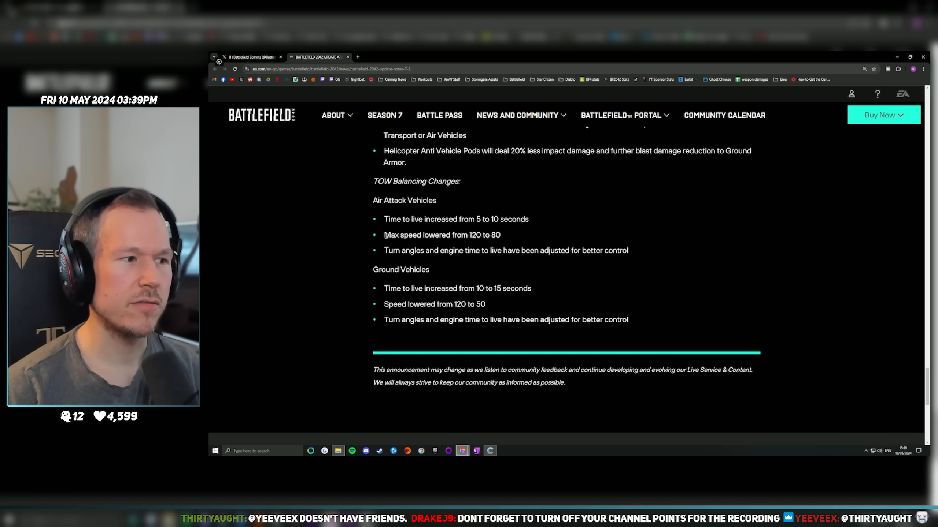
triple_click(442, 234)
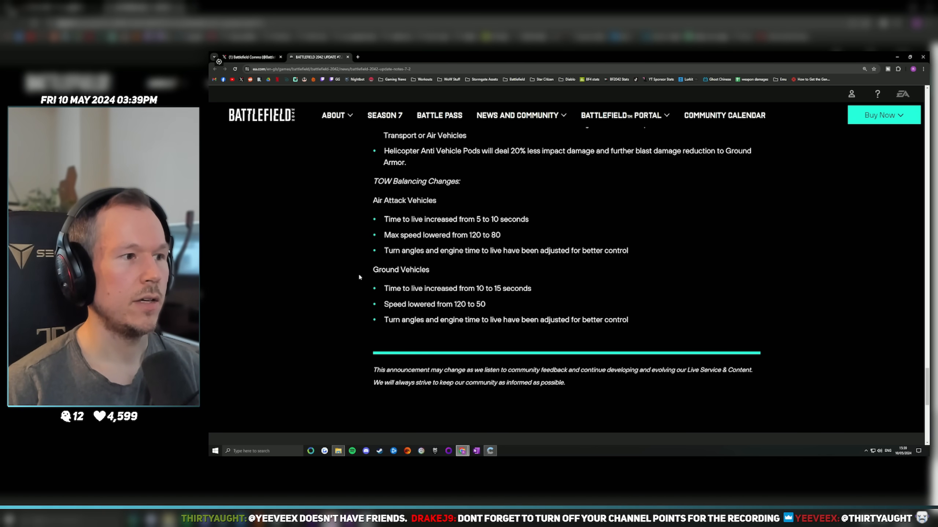
mouse_move(360, 277)
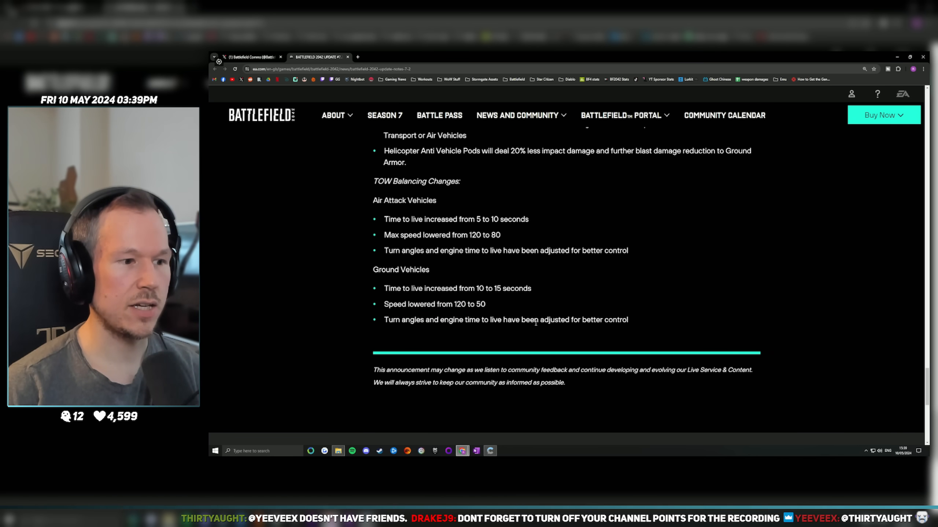
Step: Scroll up from the Changelog past Areas of Improvements to the Stay Informed heading
scroll(up, 3)
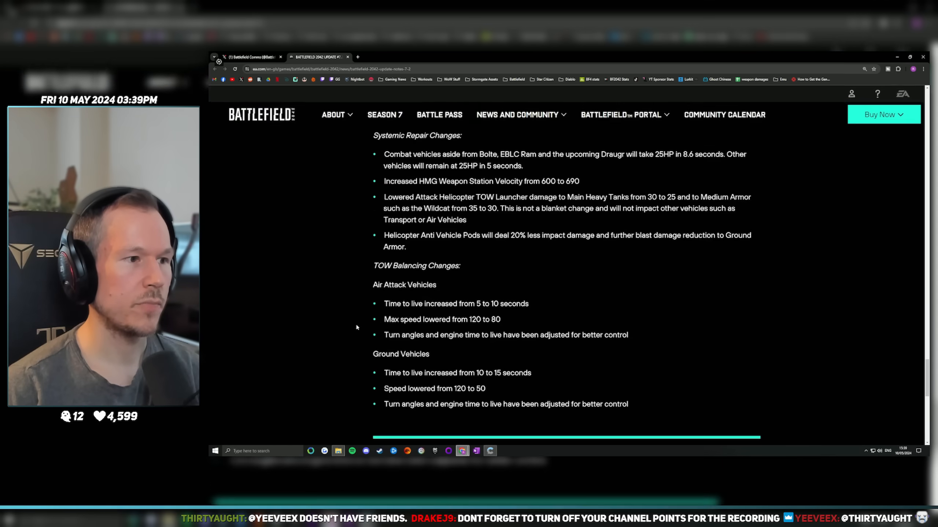
scroll(down, 3)
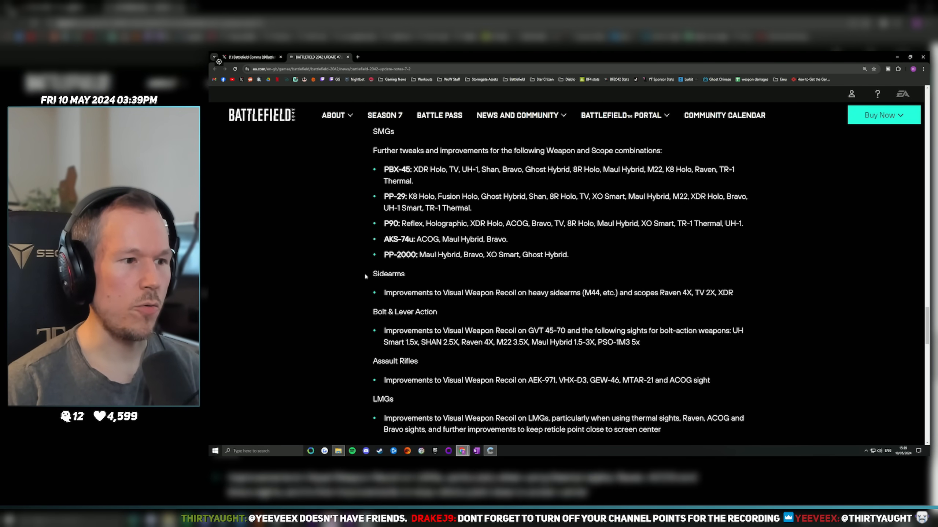
scroll(down, 3)
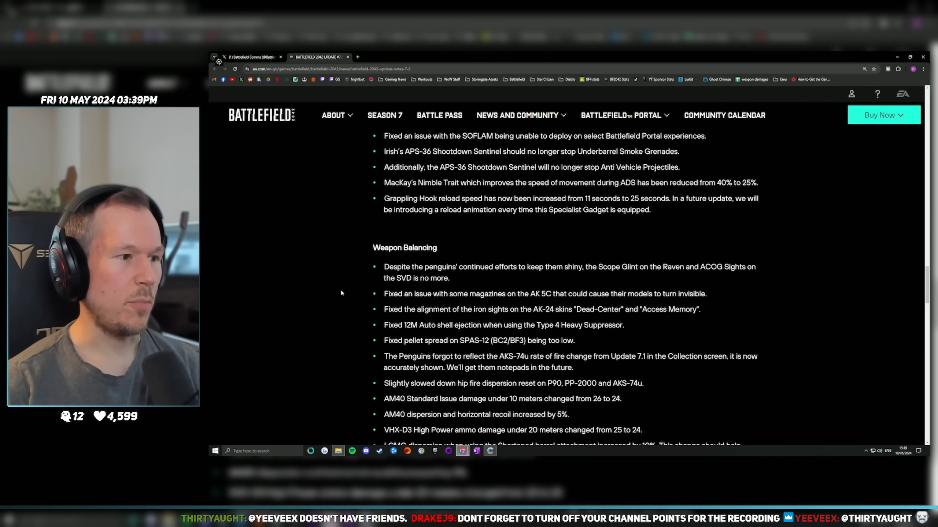
scroll(up, 3)
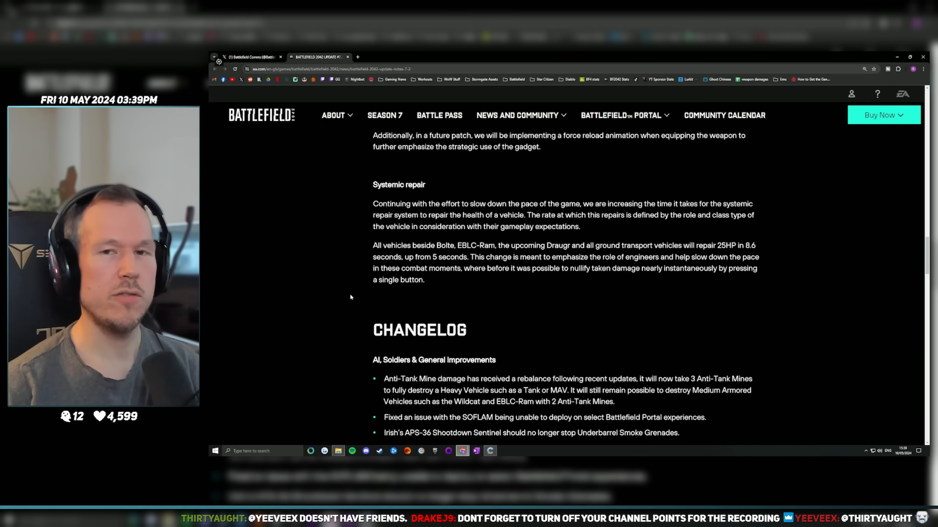
scroll(up, 3)
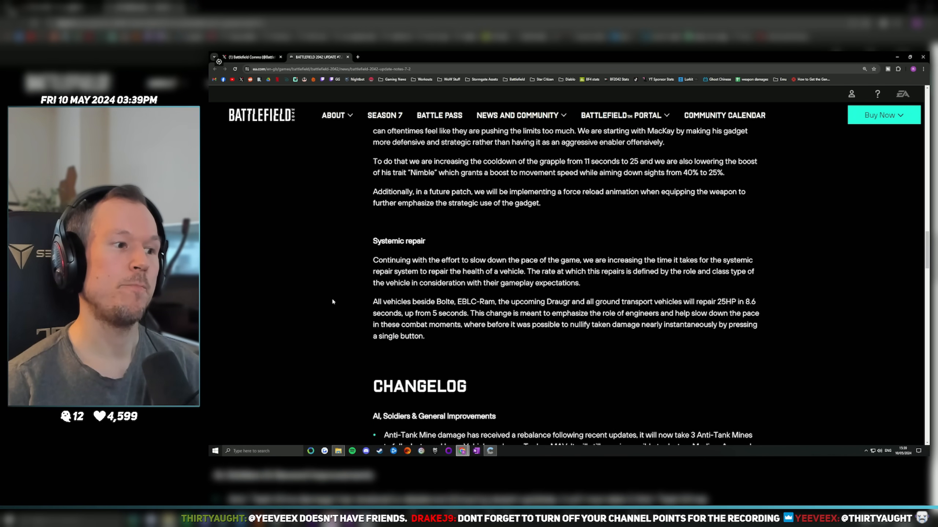
scroll(up, 3)
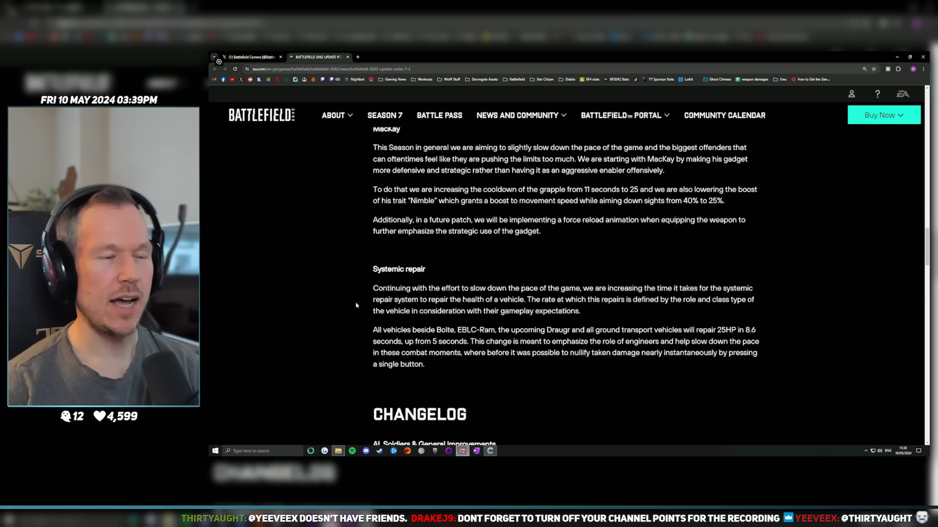
scroll(up, 3)
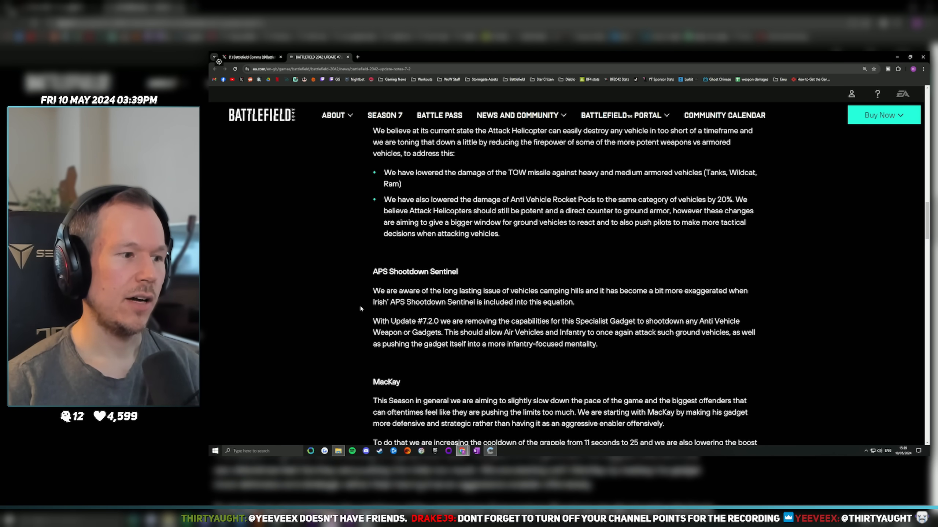
scroll(up, 3)
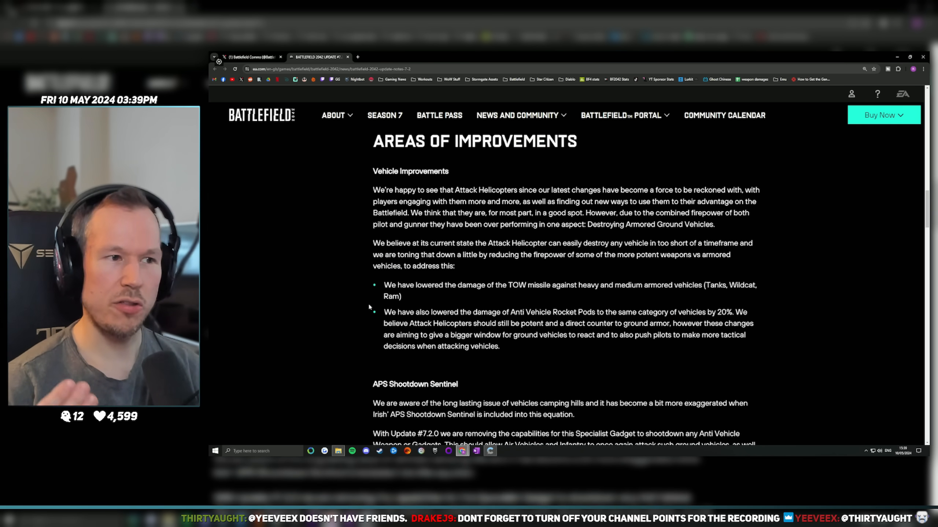
scroll(up, 3)
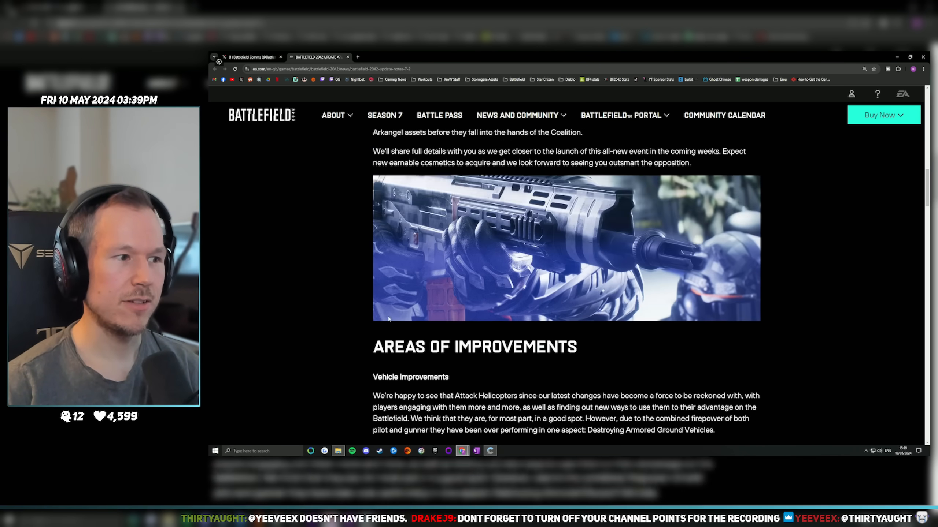
scroll(up, 3)
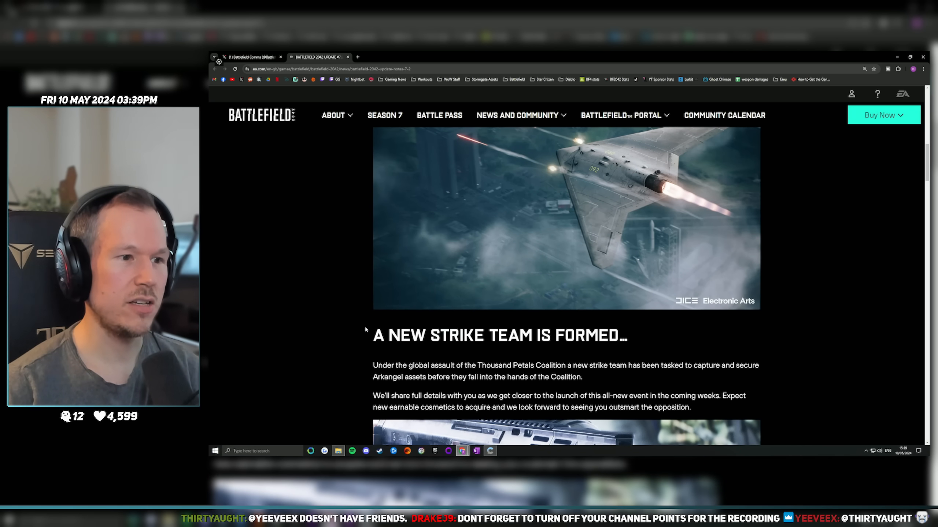
scroll(up, 3)
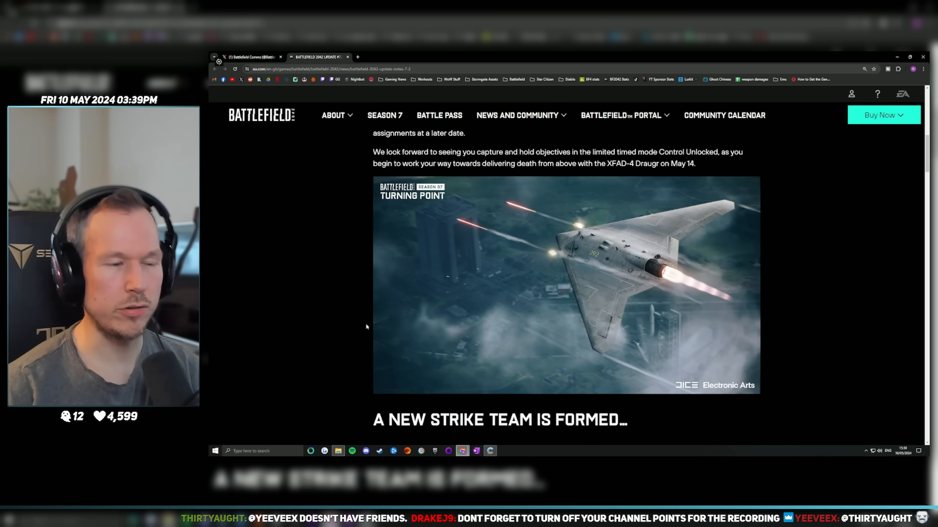
scroll(up, 3)
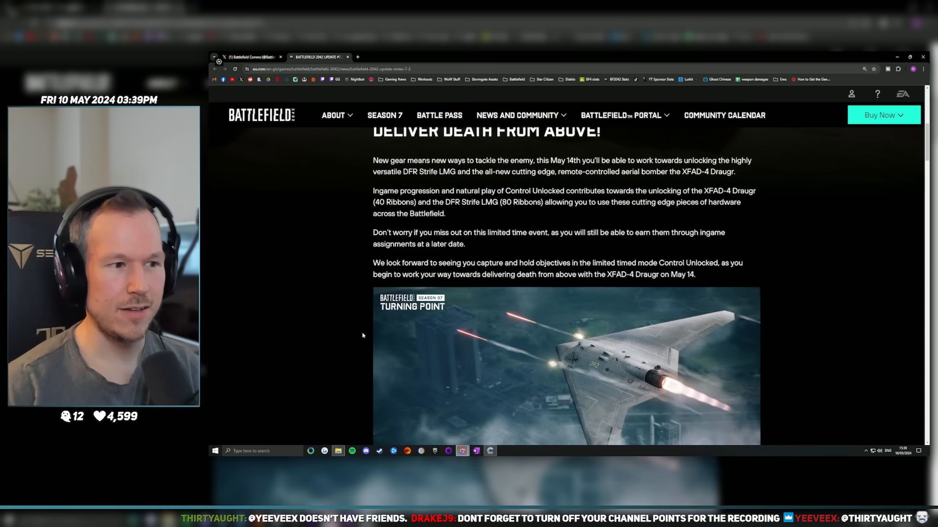
scroll(up, 3)
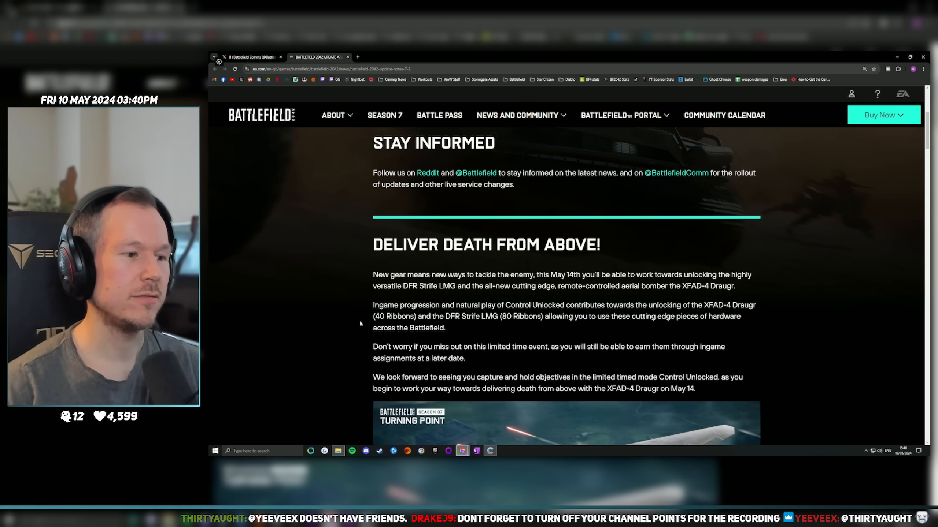
Step: Reach the Update #7.2.0 title, then check today's date on the taskbar clock and close it
scroll(up, 3)
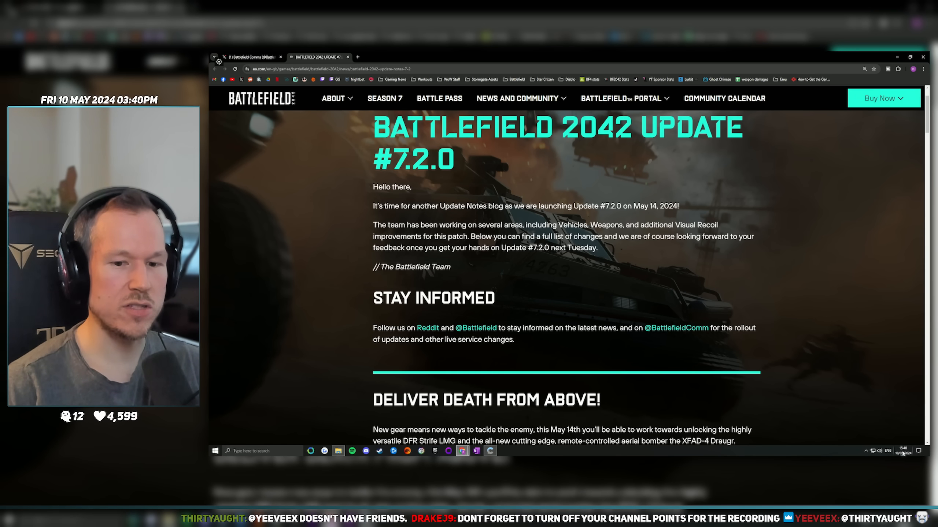
click(903, 450)
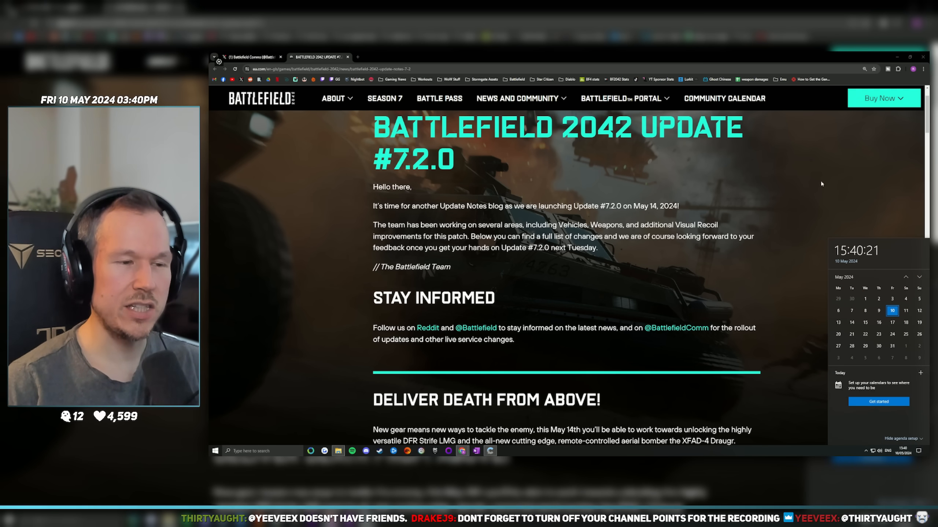
click(902, 450)
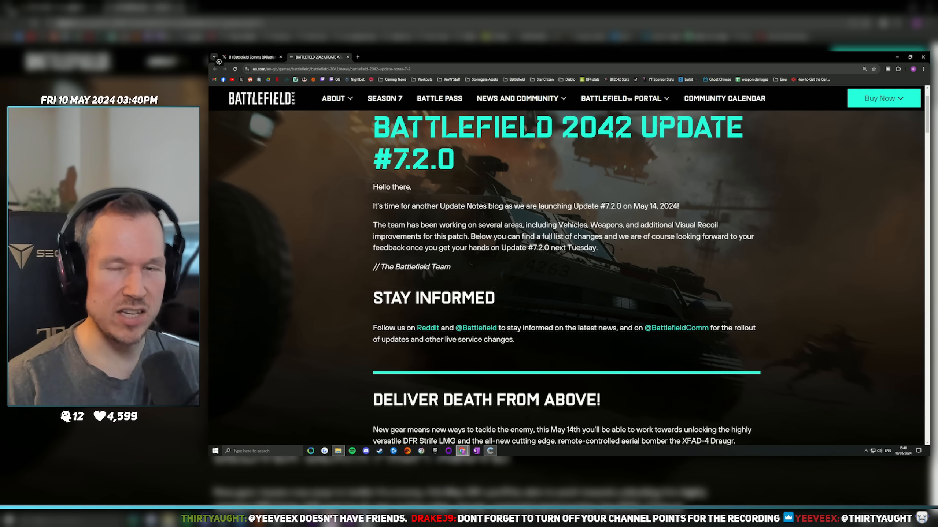
mouse_move(586, 255)
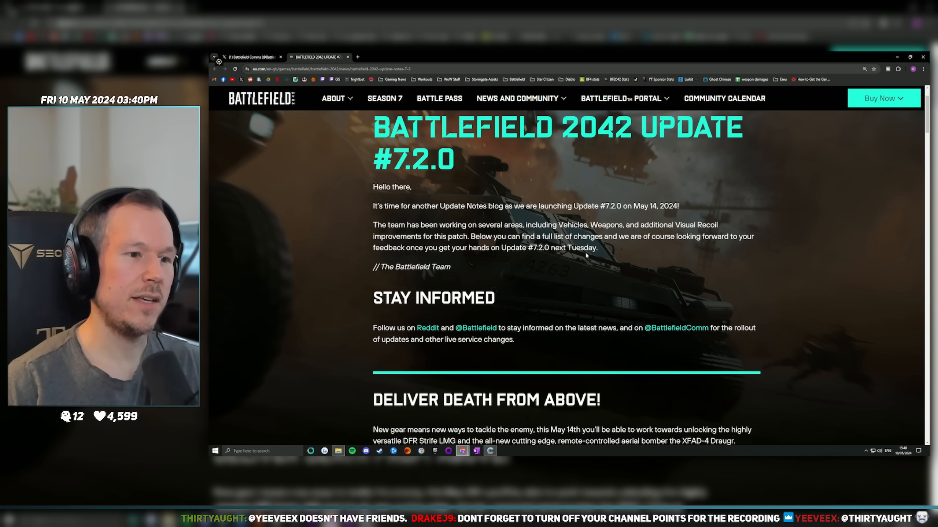
mouse_move(515, 244)
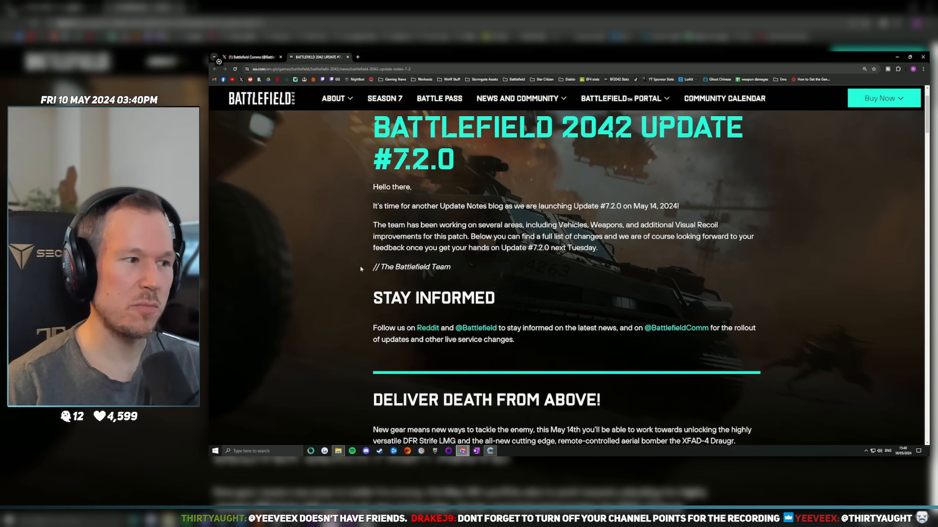
Step: Scroll past Deliver Death From Above to the XFAD-4 image and 'A New Strike Team Is Formed' heading
scroll(down, 3)
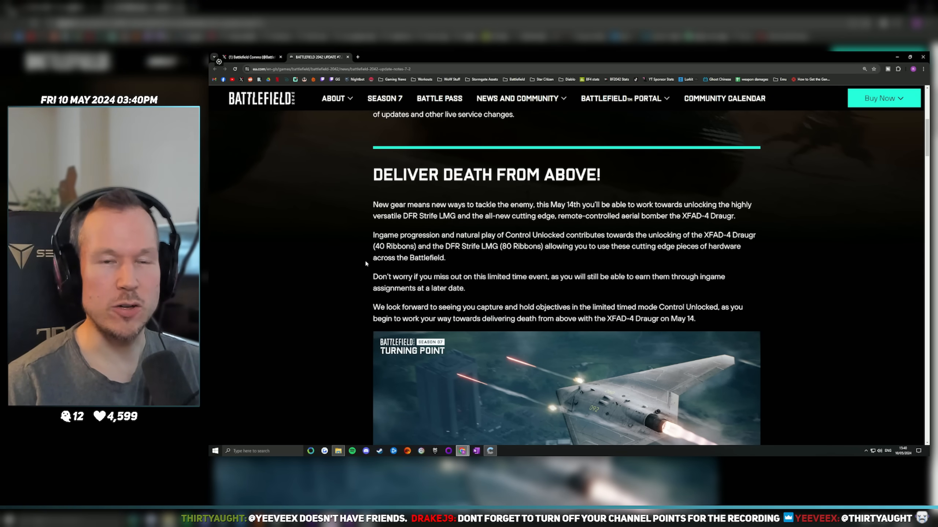
scroll(down, 3)
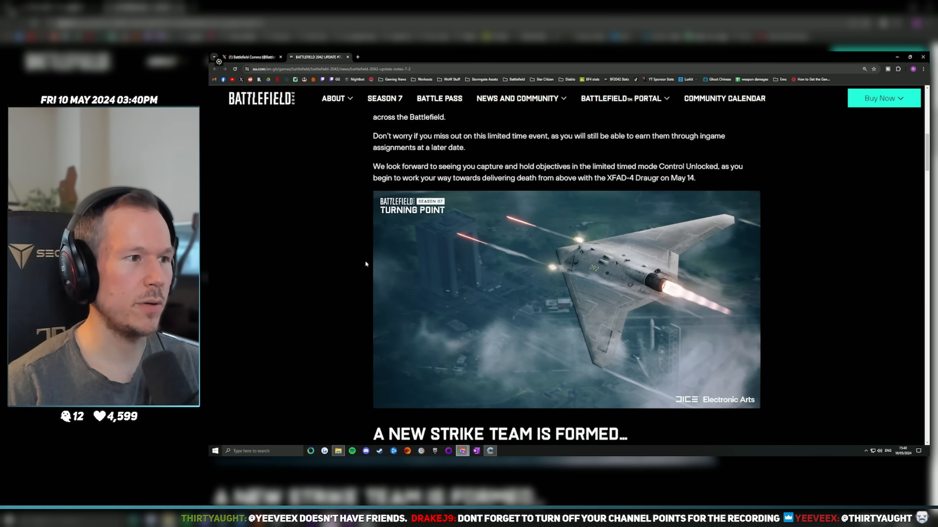
scroll(down, 3)
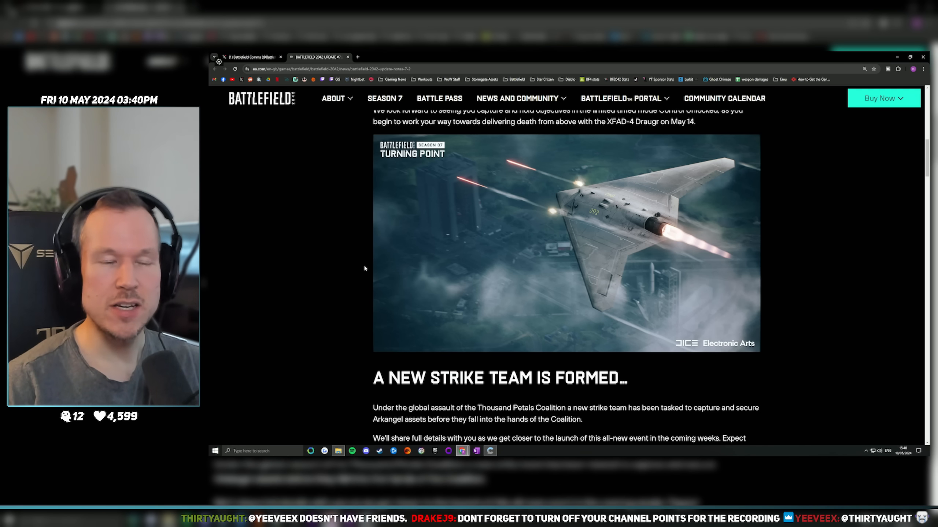
scroll(up, 3)
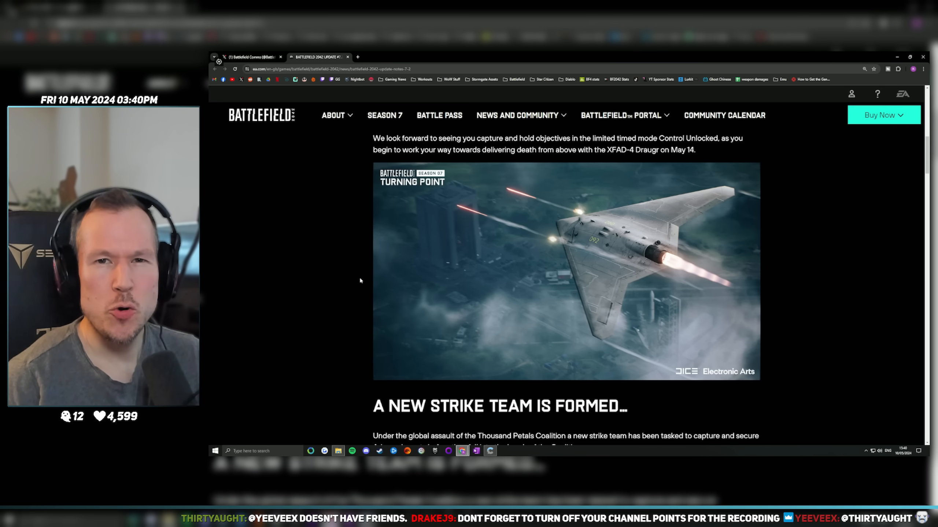